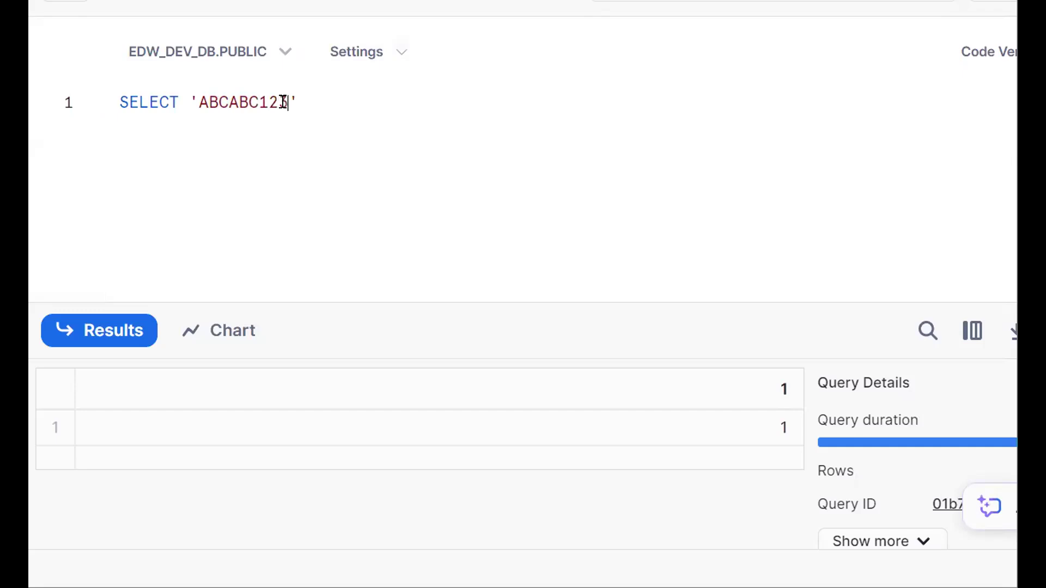
- Finish the 'ABCABC123ABCD' literal and add SELECT REGEXP_COUNT('PRAVEEN','E'), returning 2
text(ABCD)
text(SELECT)
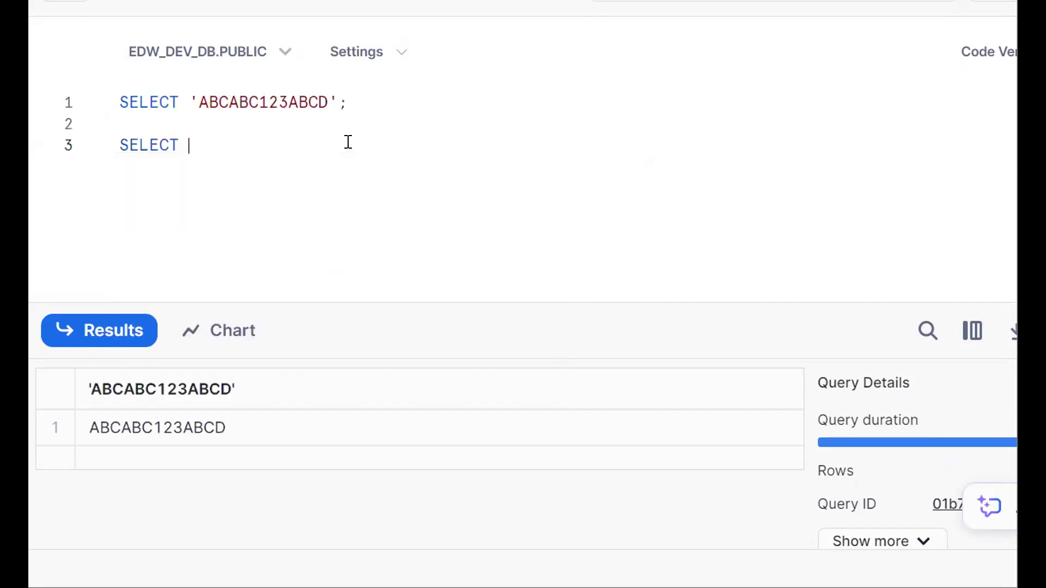
text(REGEXP_C)
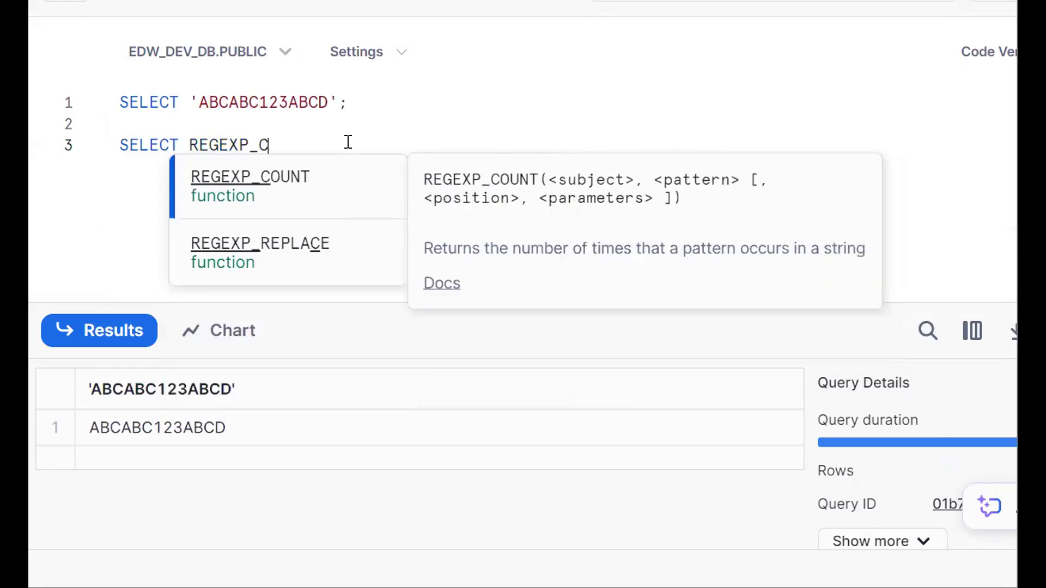
click(250, 185)
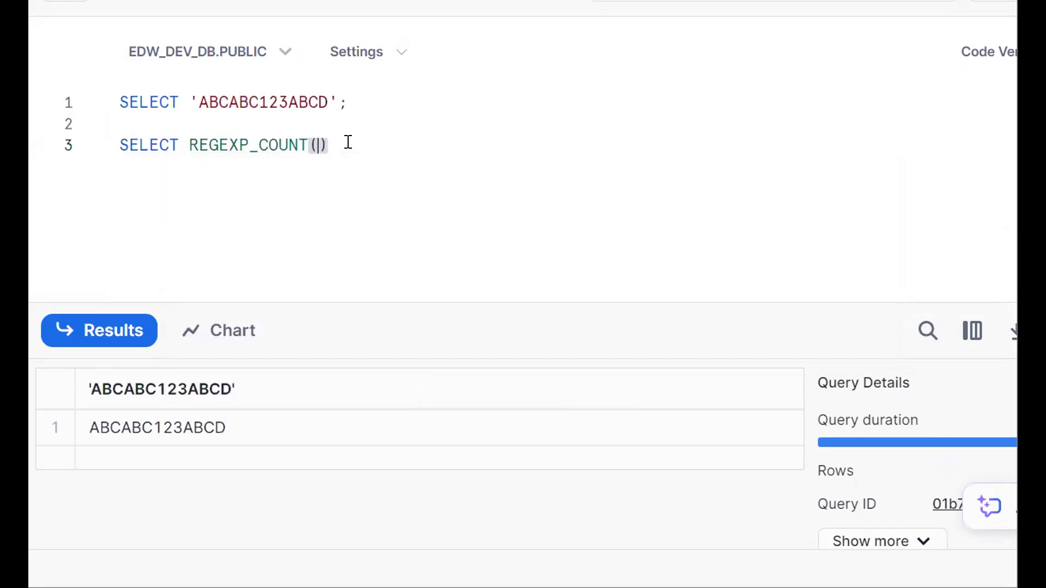
text('PRAVEEN')
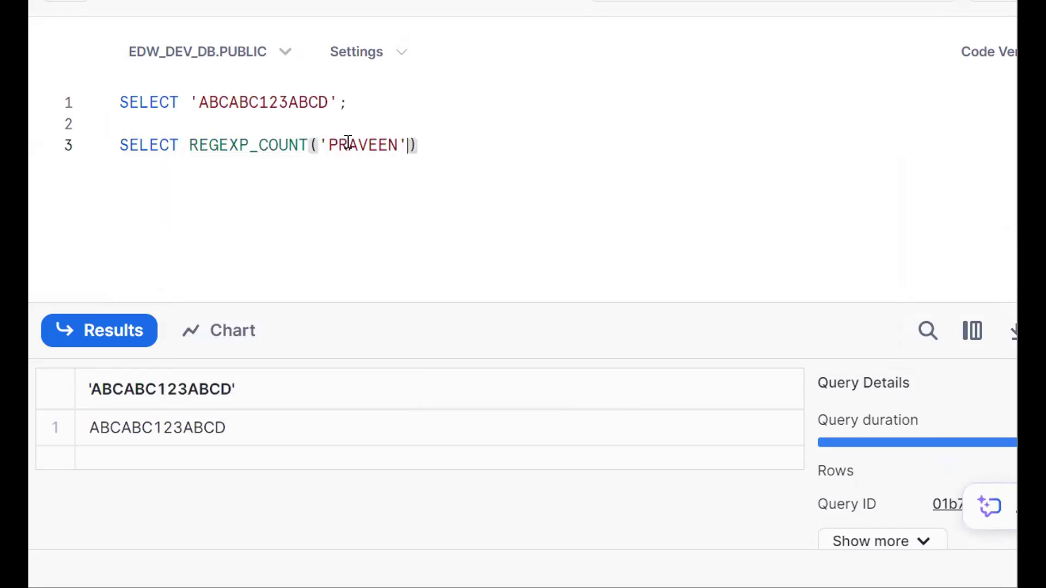
text(, 'E')
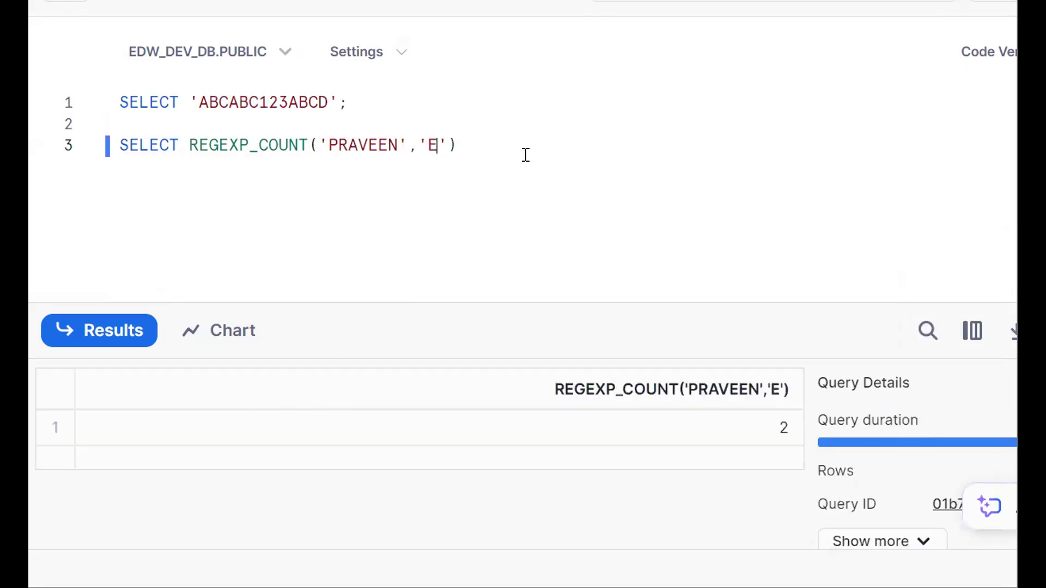
- Add REGEXP_COUNT('ABCABC123ABCD','ABC') returning 3, then a dashed divider line below
text(SELE)
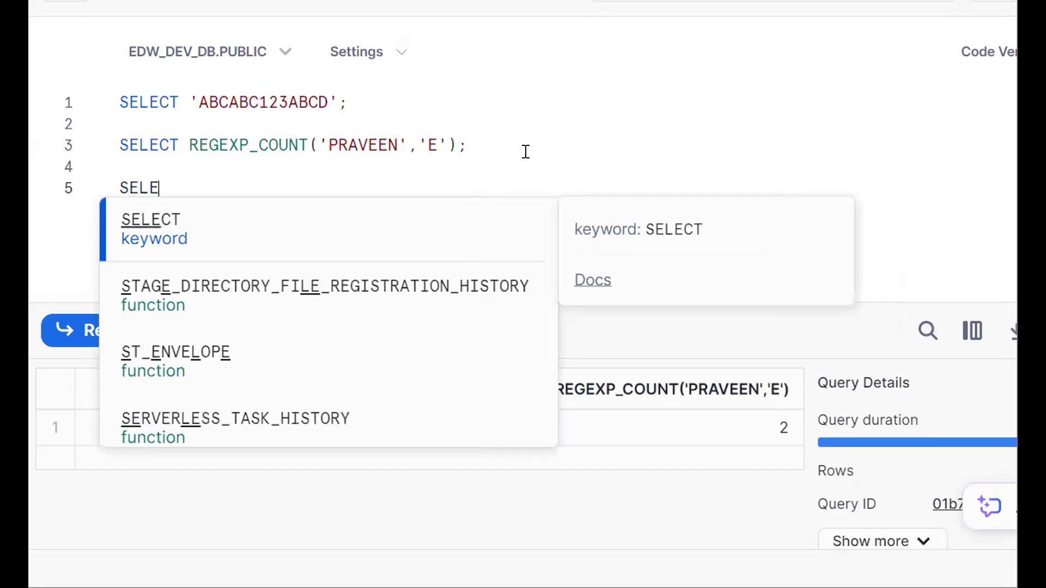
text(CT REGEX)
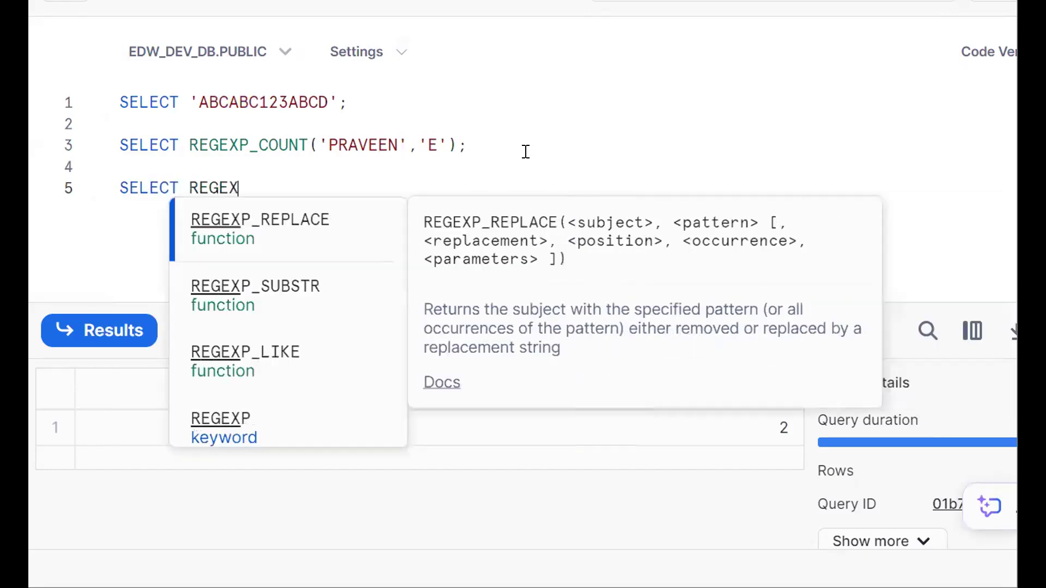
text(P_COUNT()
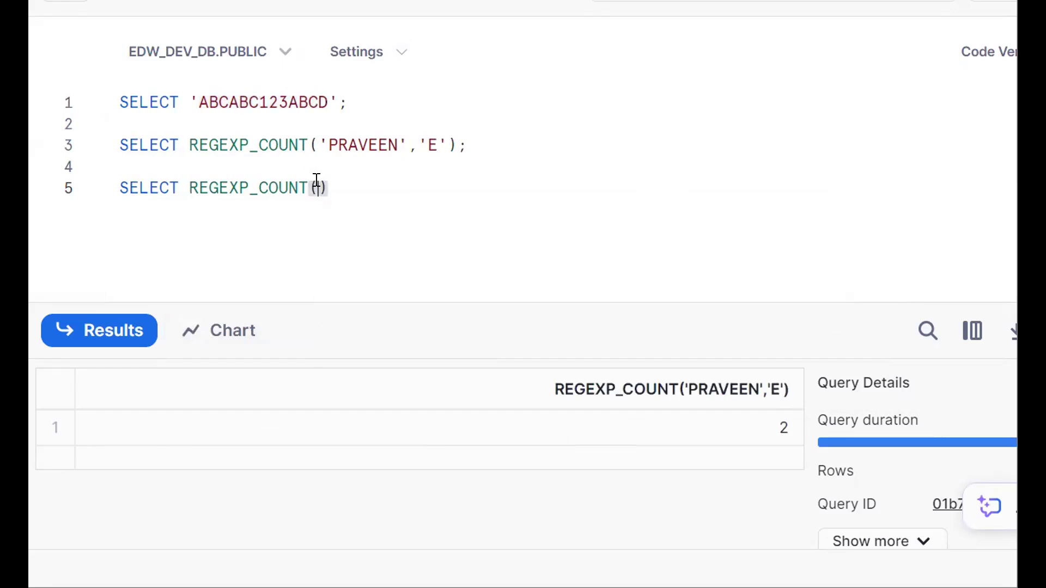
text('ABCABC123ABCD','|')
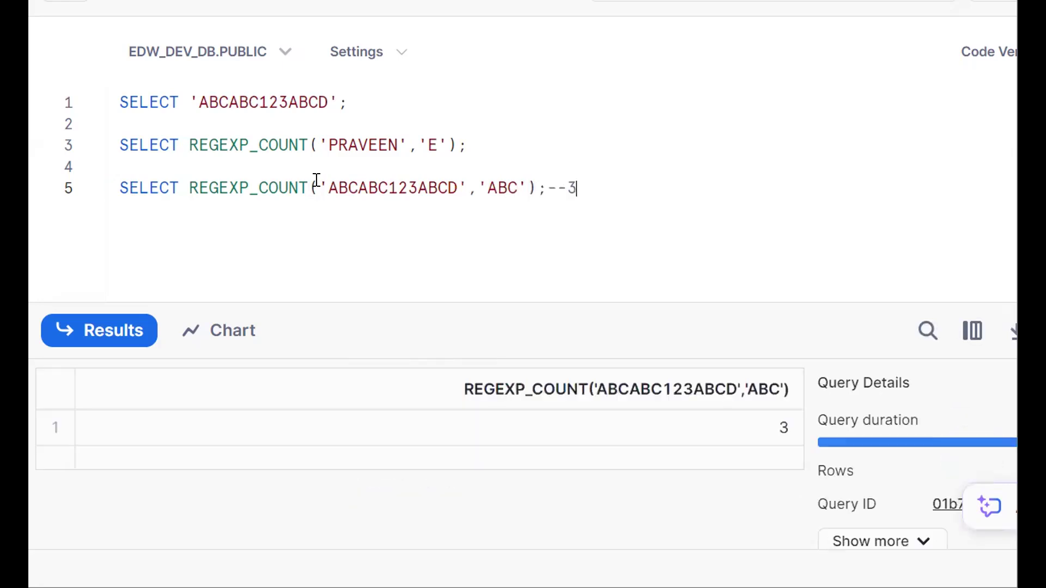
key(Enter)
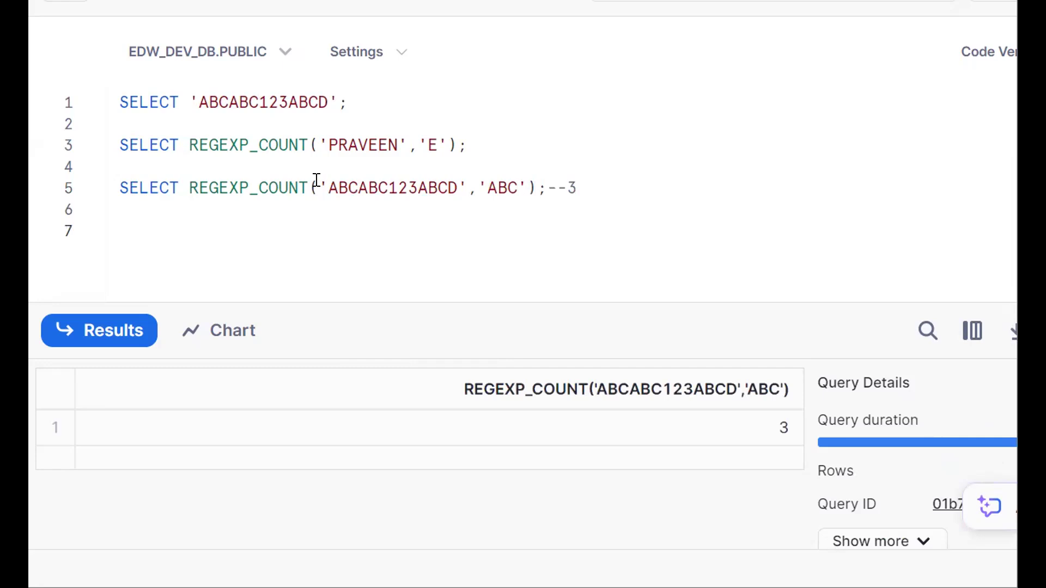
text(--------------)
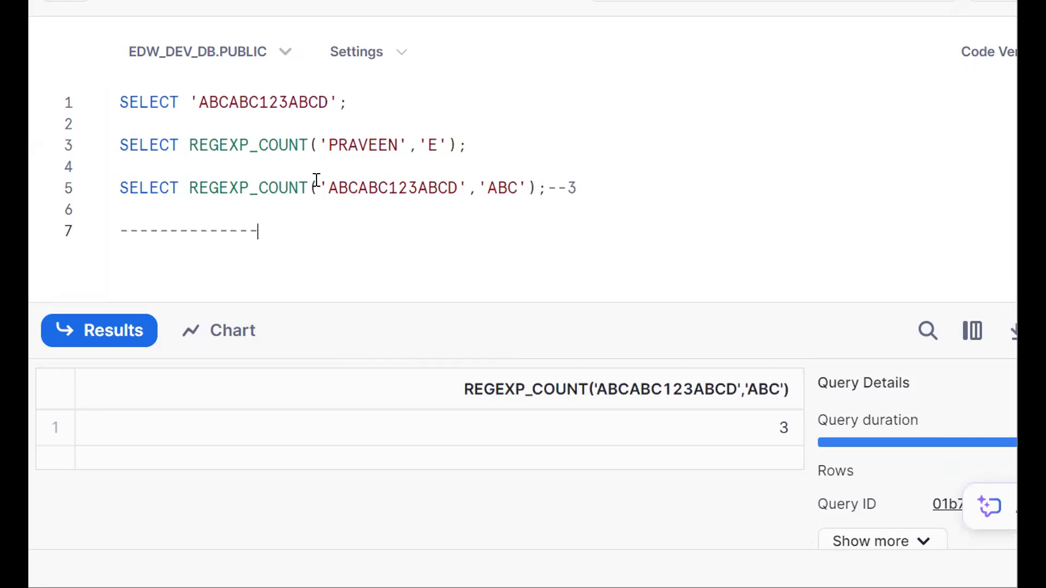
- Query LENGTH('ABCABC123ABCD'), which returns 13
text(SELECT)
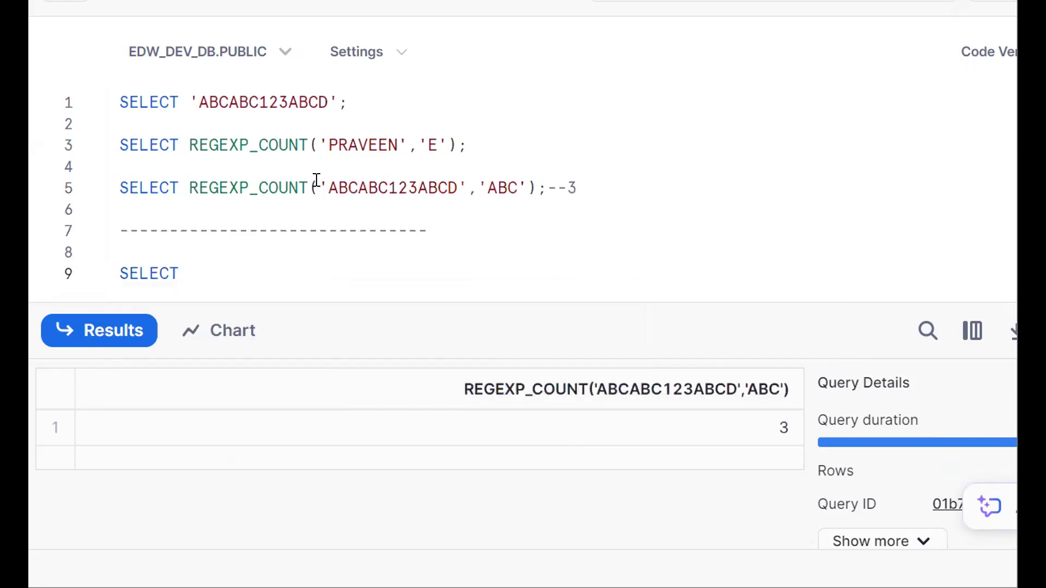
text(LENGTH)
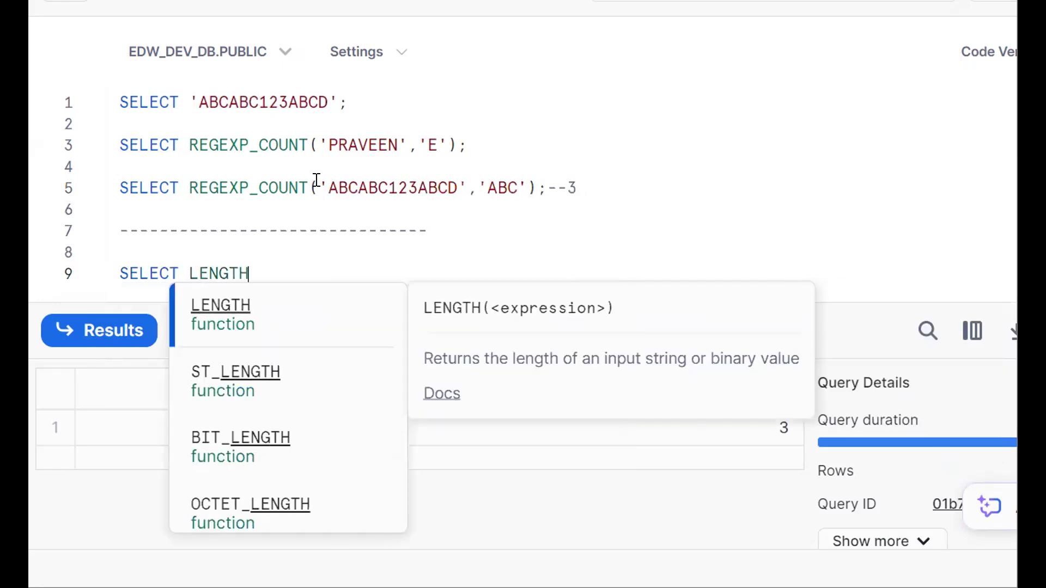
text(('ABCABC123ABCD');--13)
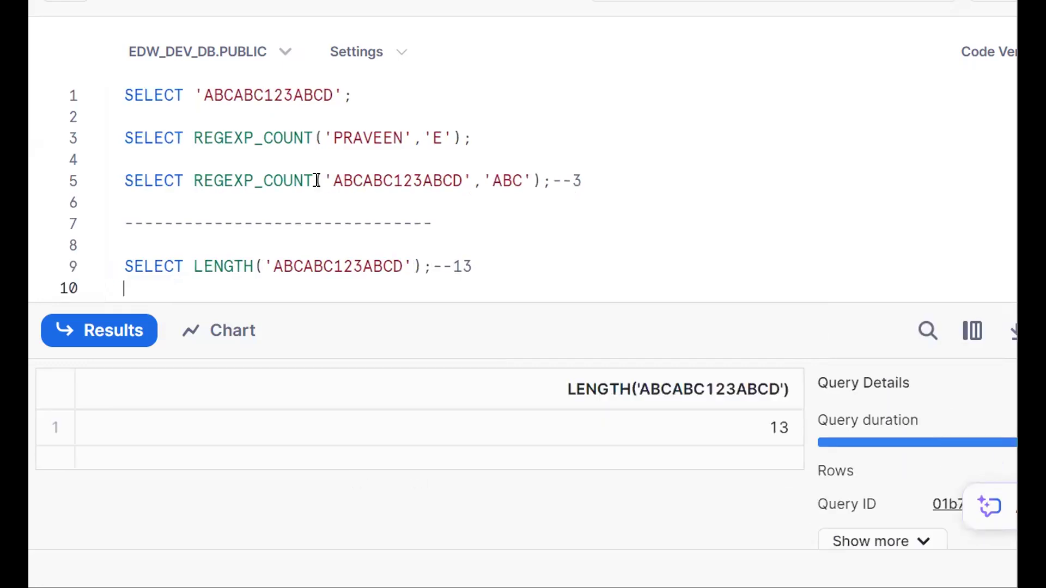
- Query REPLACE('ABCABC123ABCD','ABC','') to strip every ABC, giving 123D
text(SELECT)
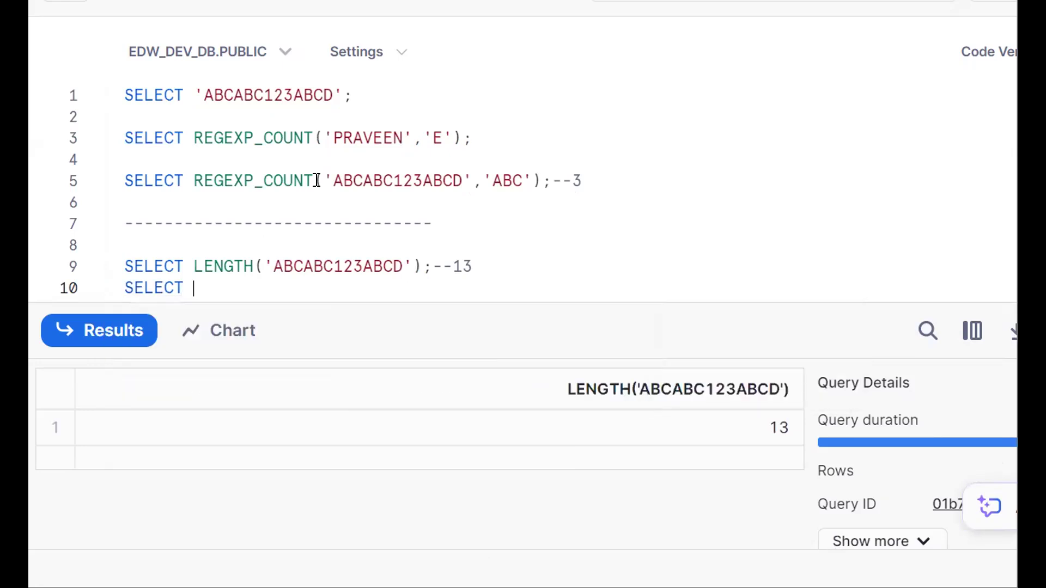
text(REPLACE()
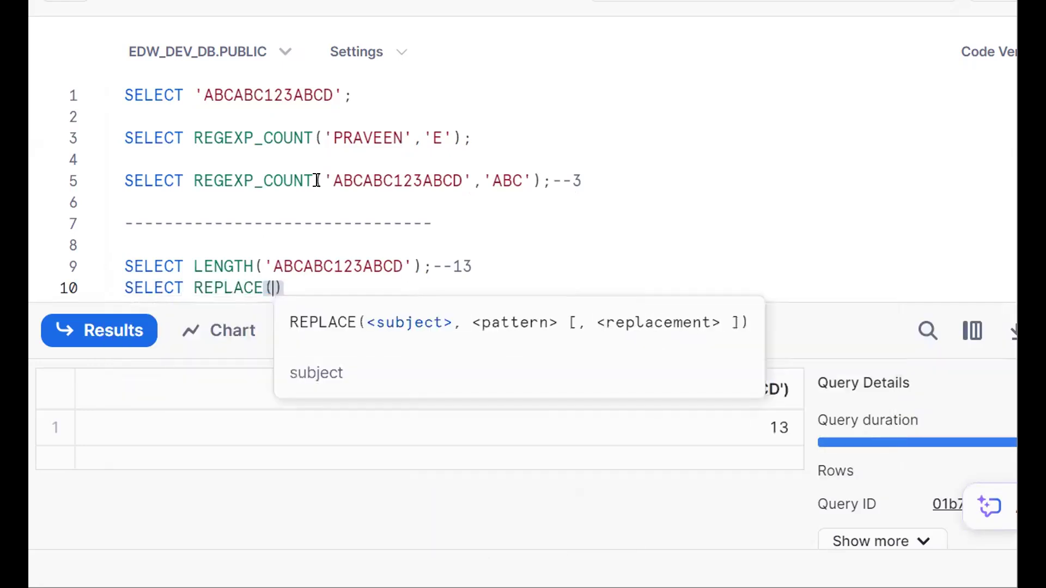
text('ABCABC123ABCD',)
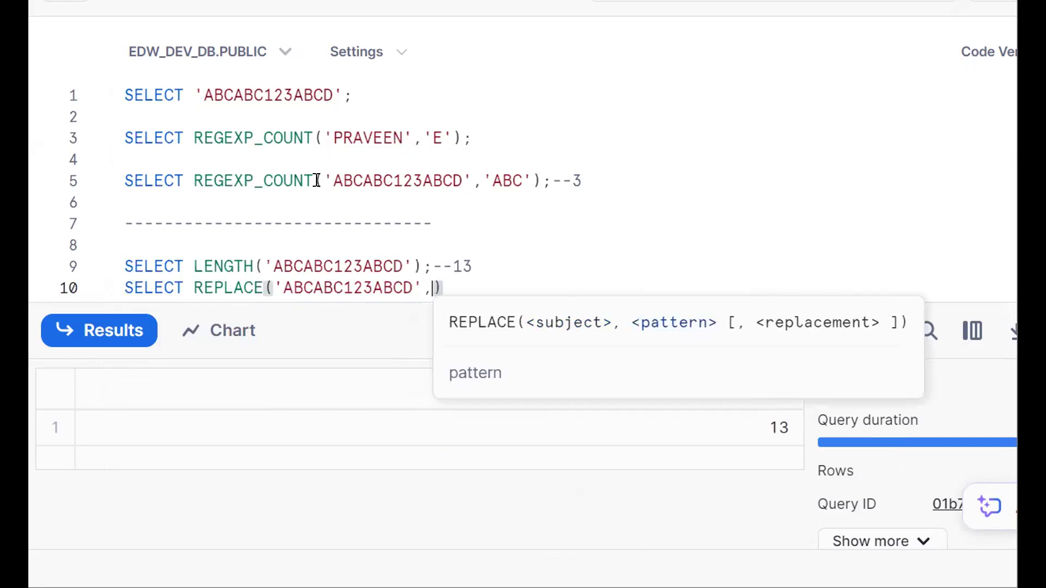
text('ABC')
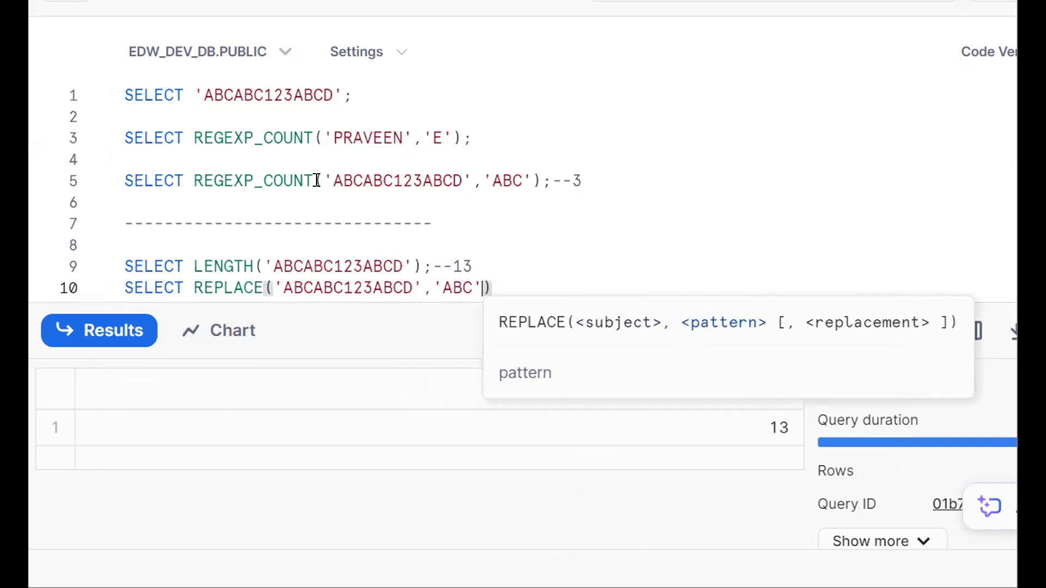
text(,'1')
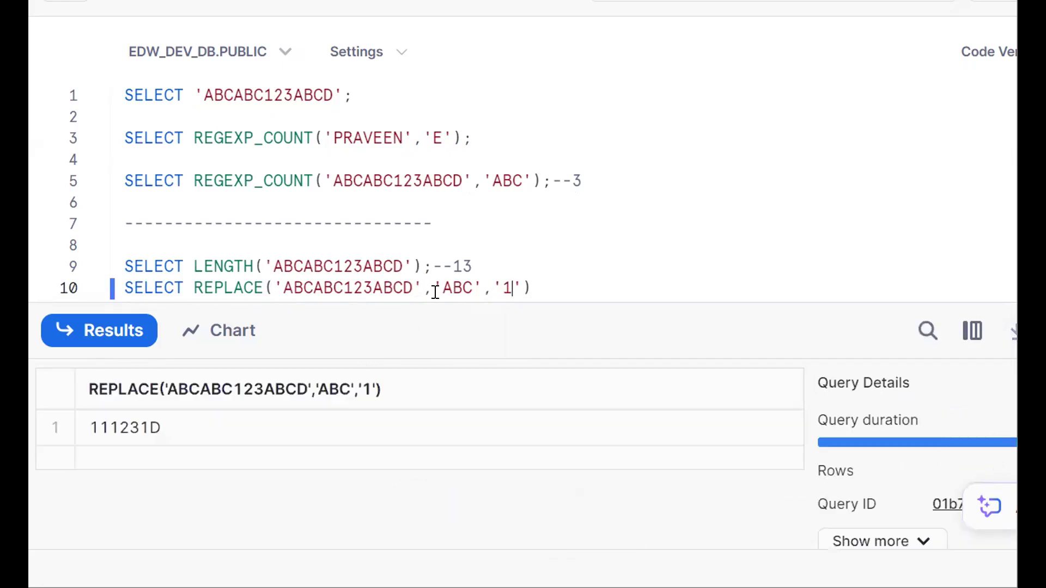
key(Backspace)
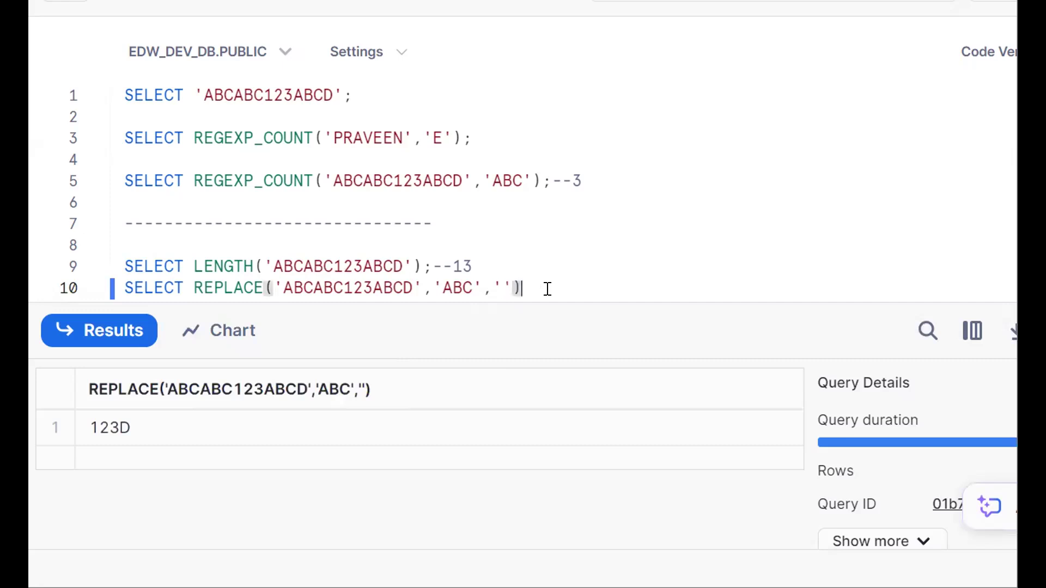
- Write (LENGTH('ABCABC123ABCD') - LENGTH(REPLACE(...,'ABC','')))/LENGTH('ABC'), returning 3.000000
text(SELE)
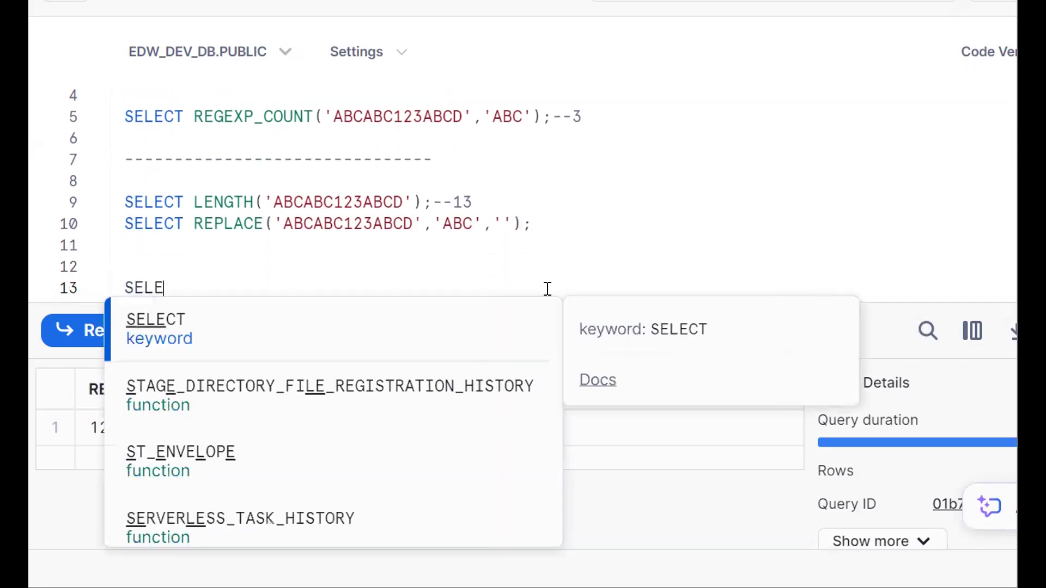
text(CT LENGTH('ABCABC123ABCD)
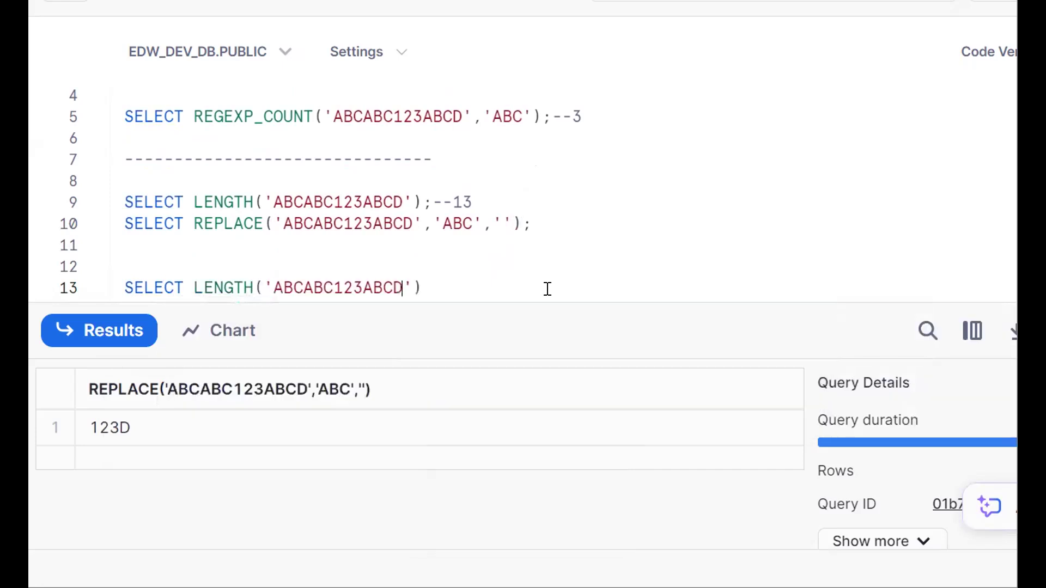
text(,R)
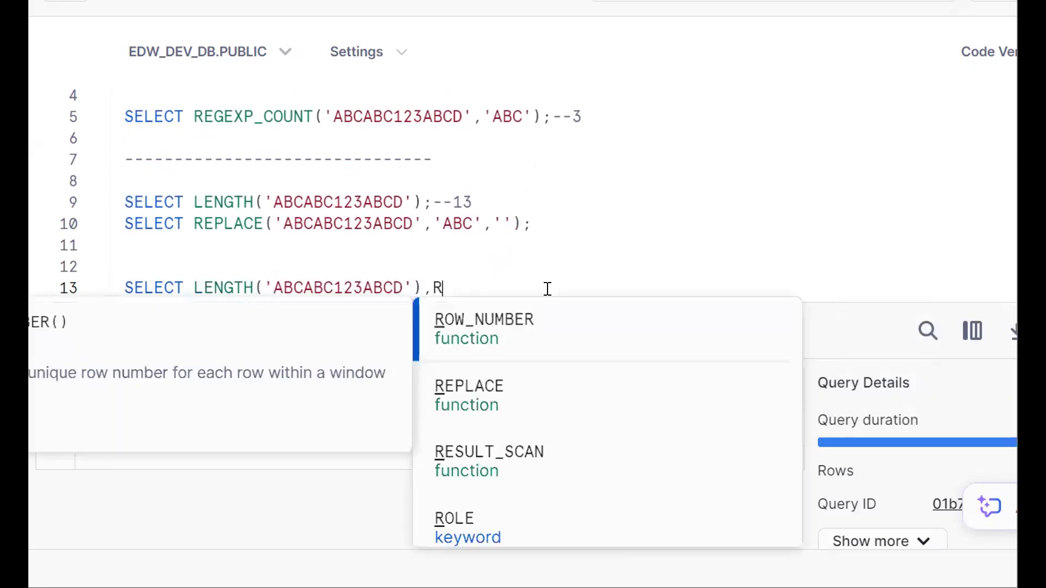
text(REPLACE(''))
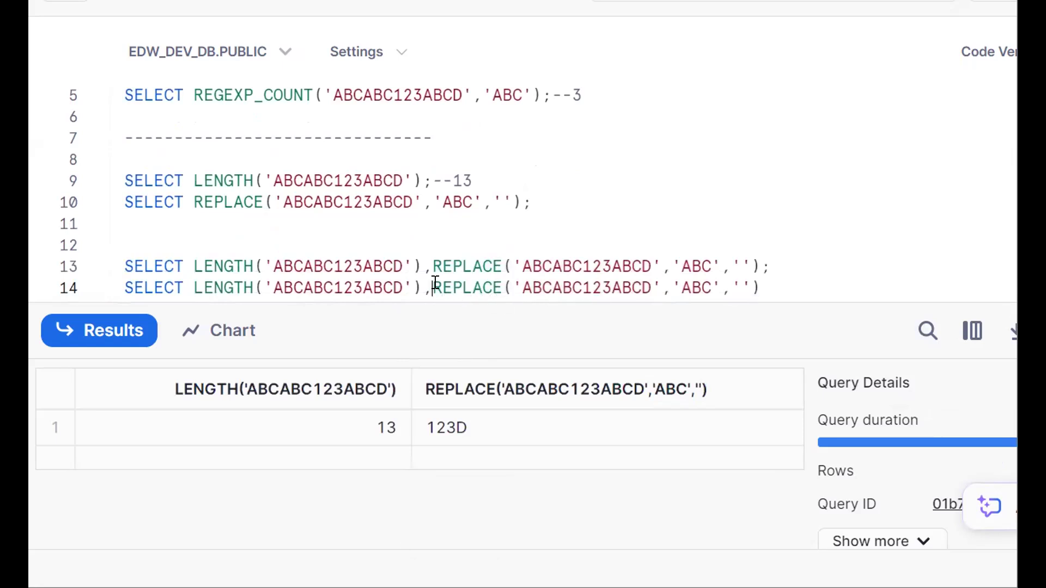
text(LENGTH()
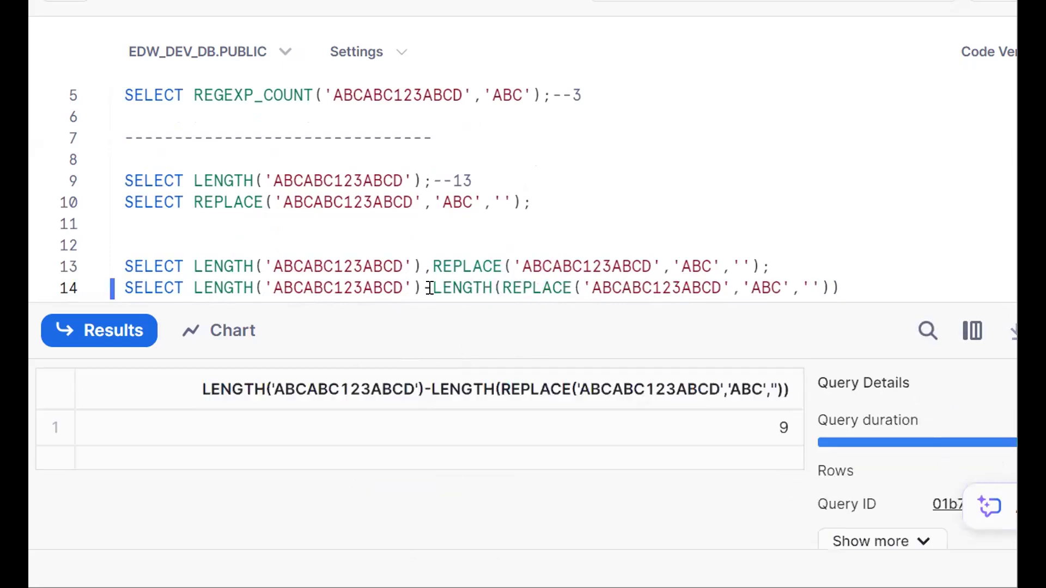
text(-)
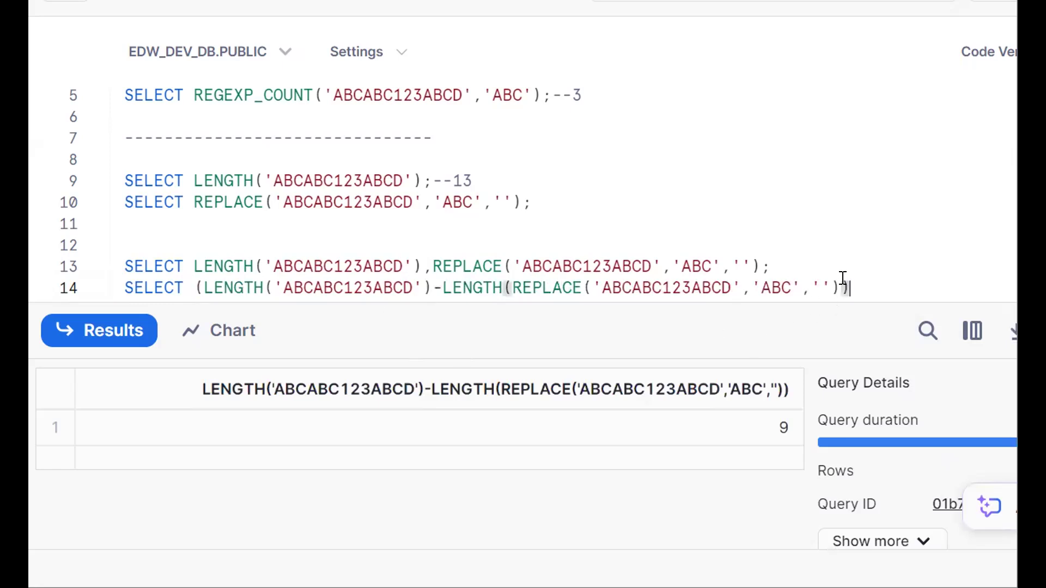
text())
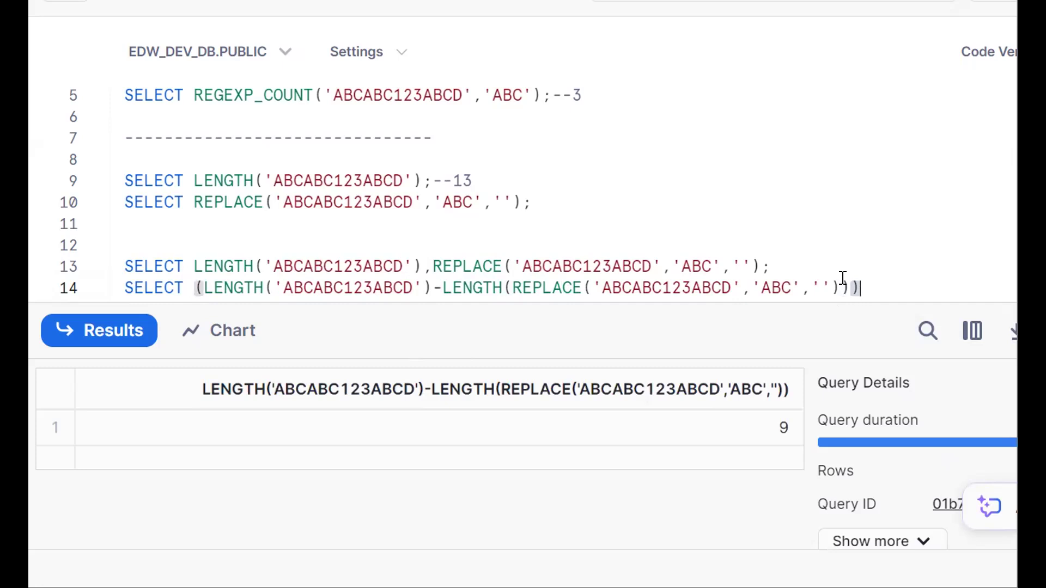
text(/LENGTH('ABC'))
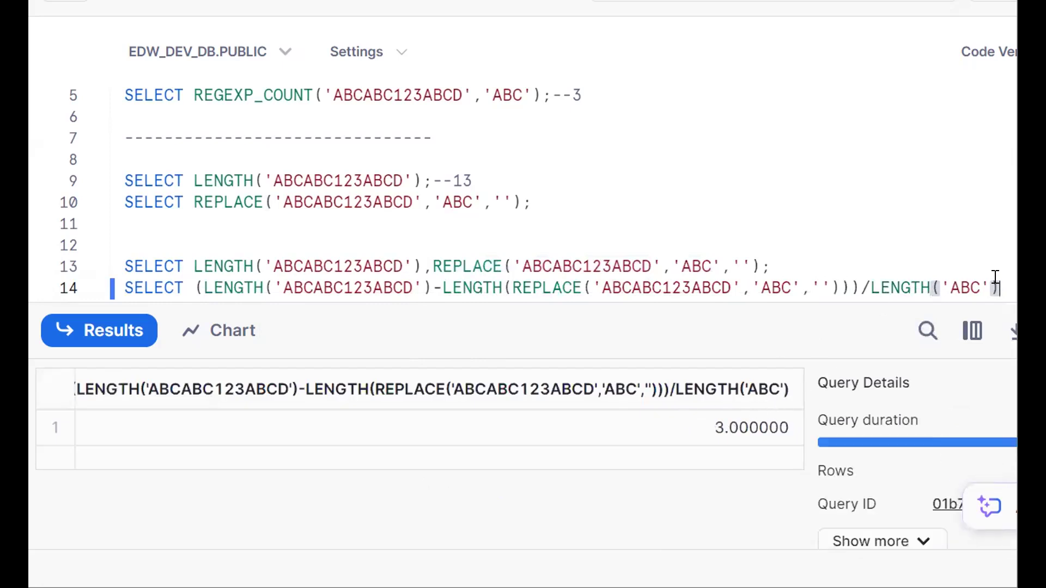
text(SEE)
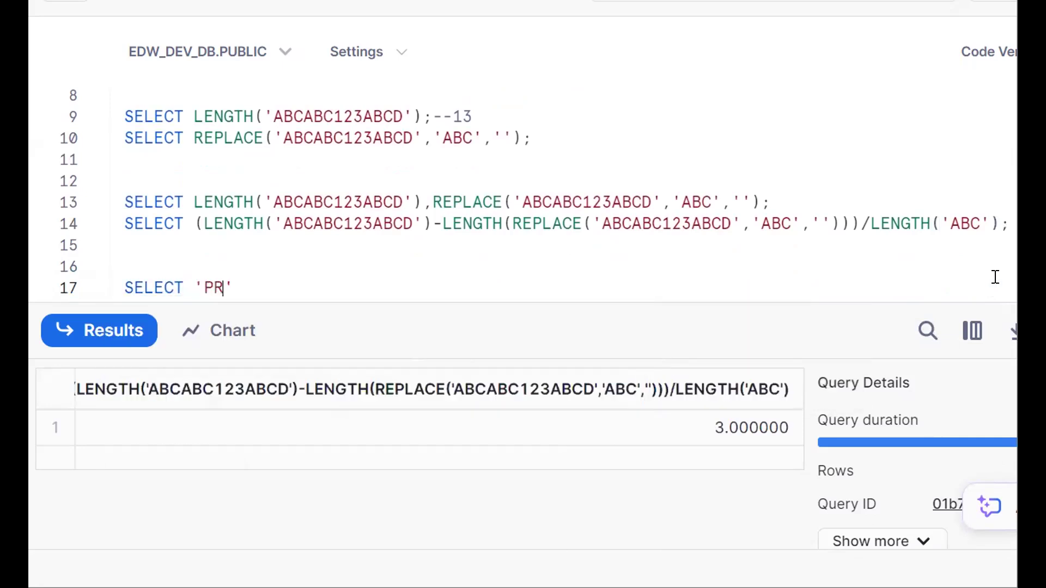
- Write SELECT LENGTH('PRAVEEN')-LENGTH(REPLACE('PRAVEEN','E','')), returning 2
text(AVEEN)
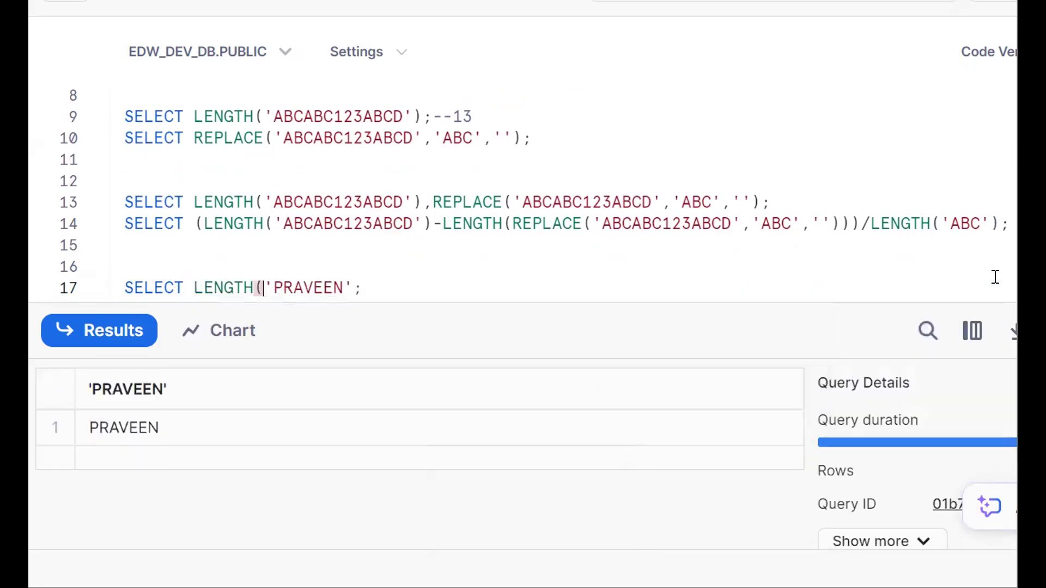
text(),)
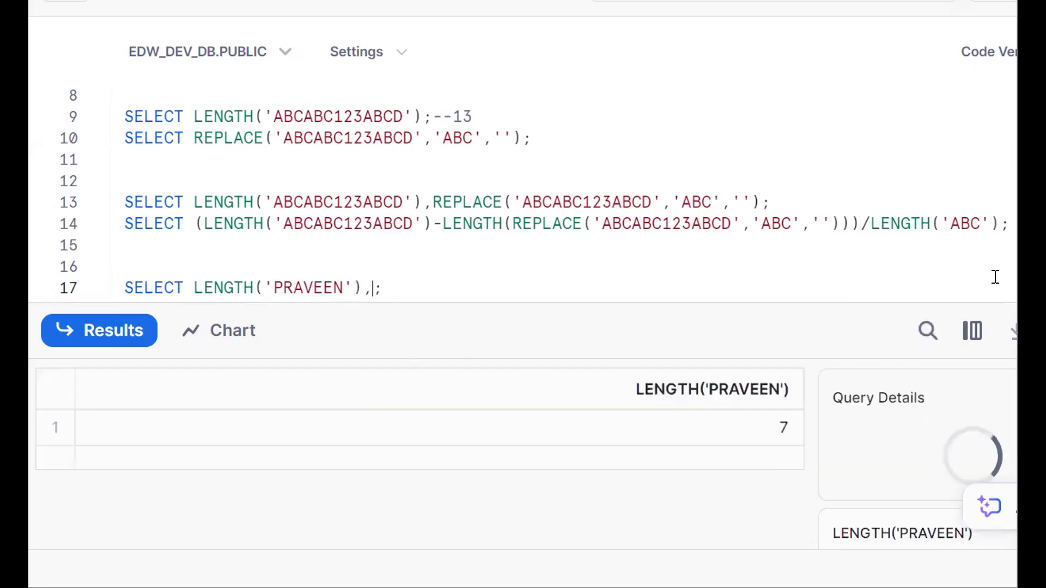
text(REPLC)
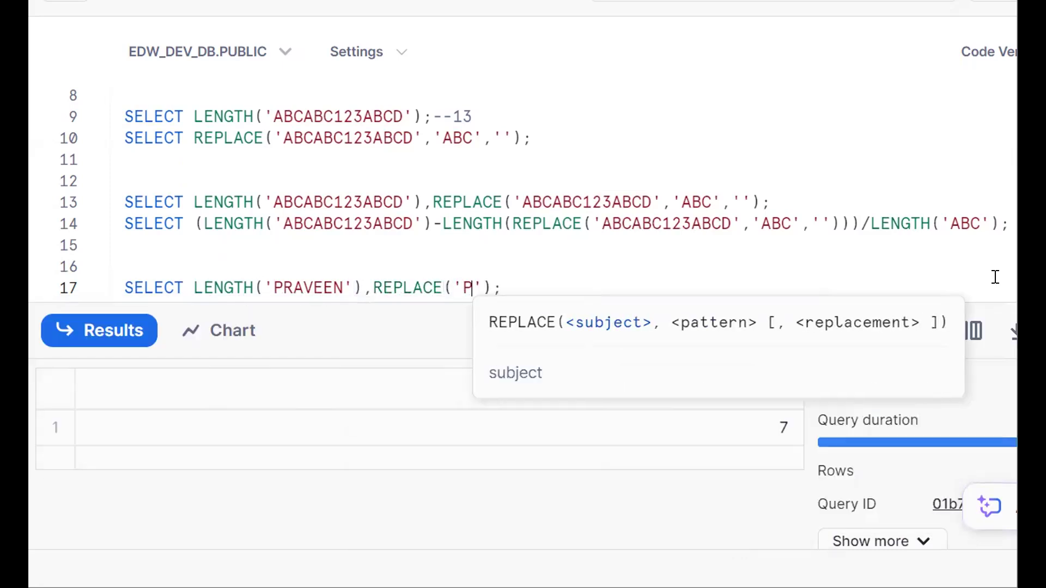
text(RAVEEN)
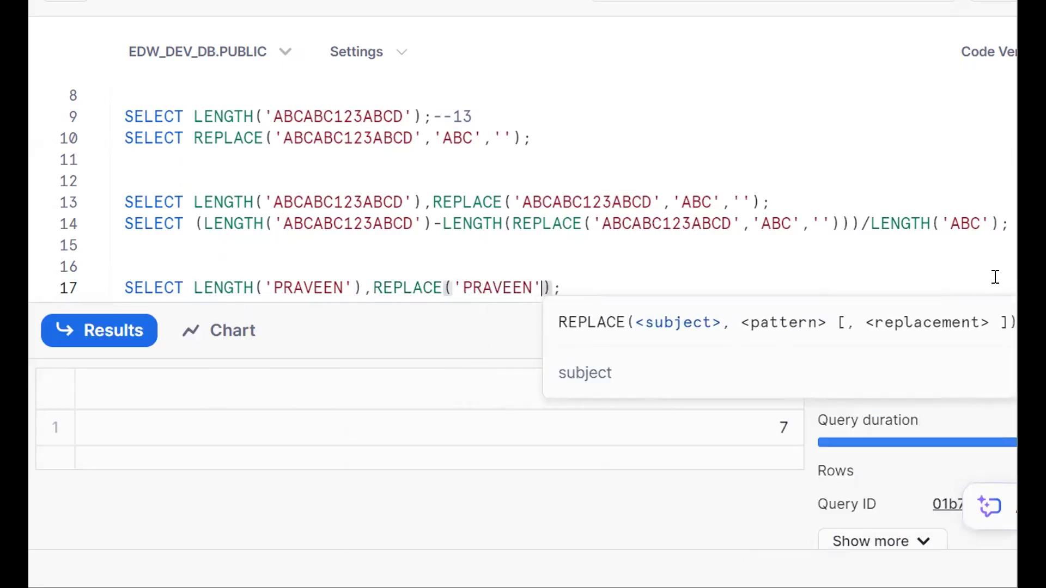
text(,'E')
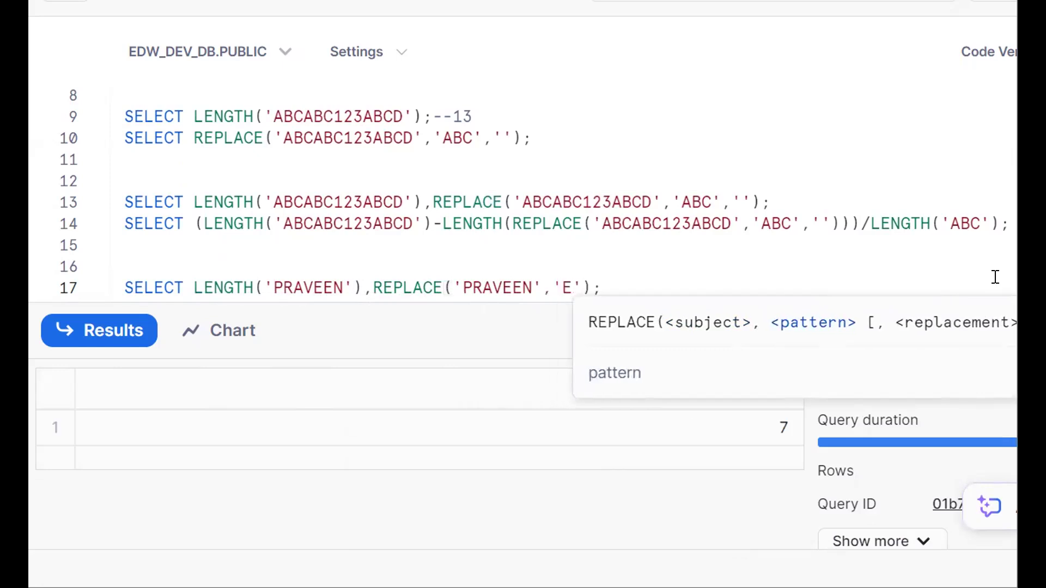
text(,'E')
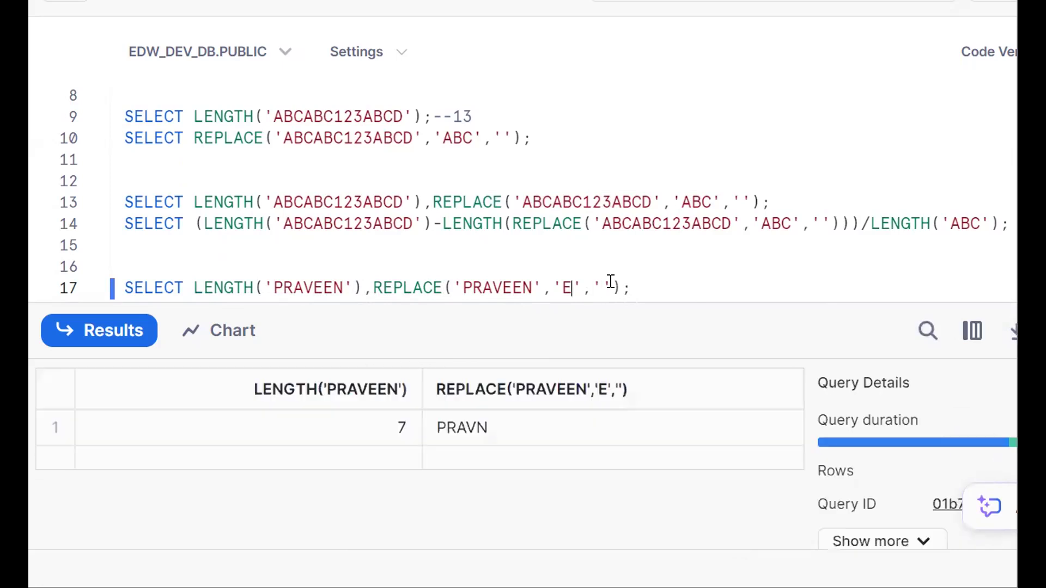
text(LE)
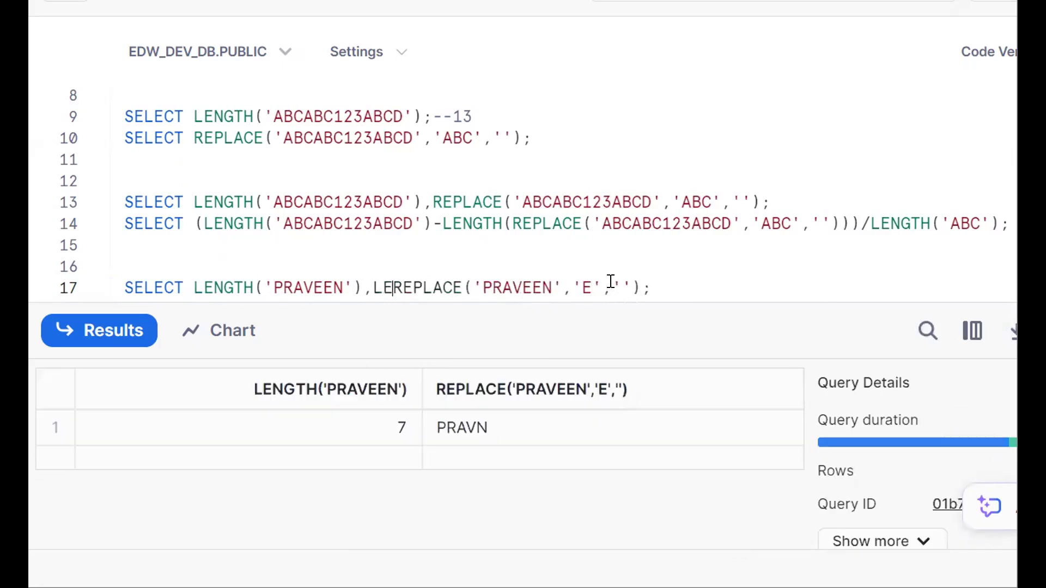
text(NGTH()
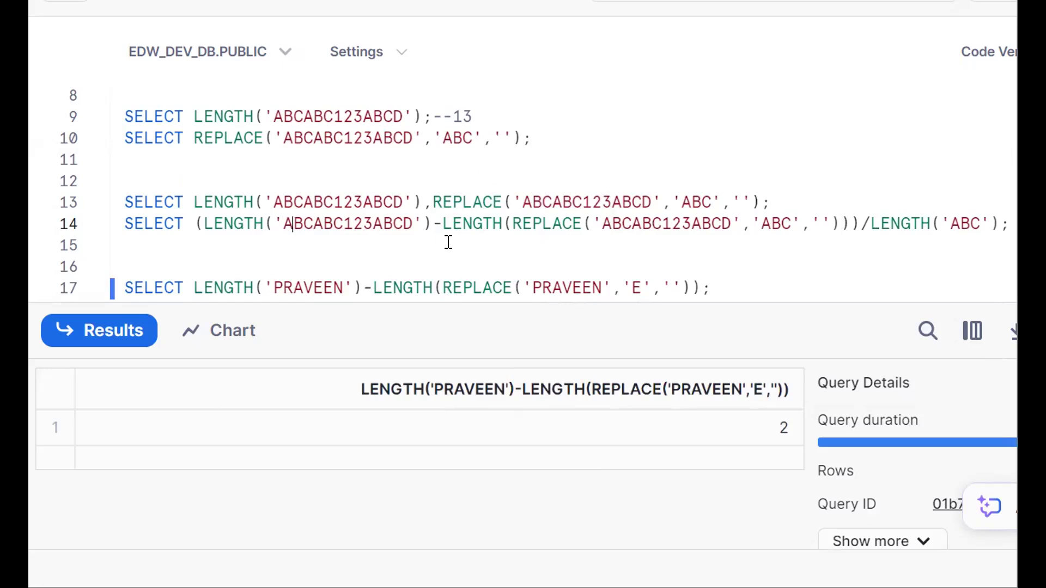
mouse_move(579, 314)
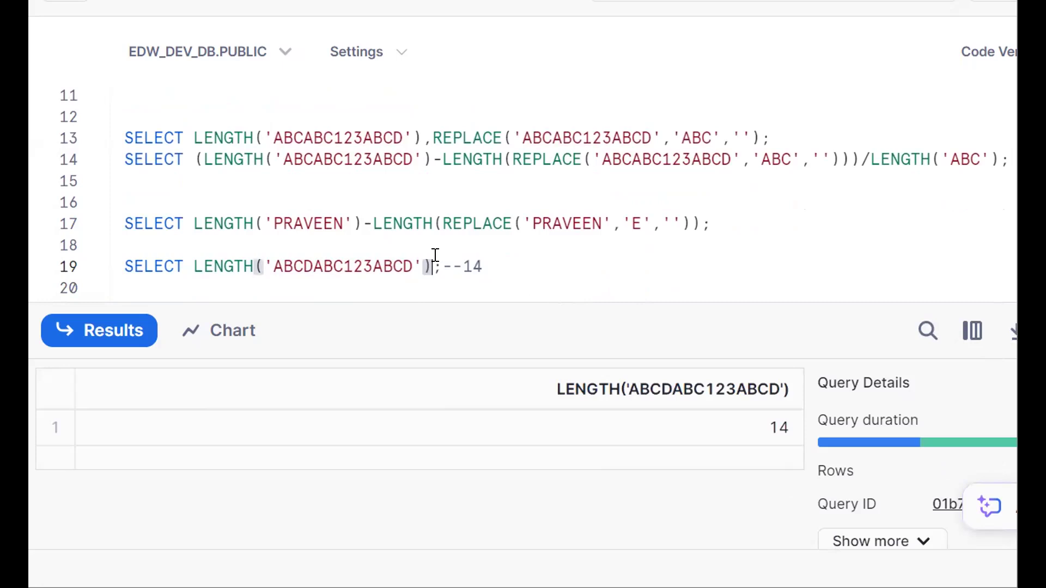
- Write the length-difference query for 'ABCD' in 'ABCDABC123ABCD', divided by LENGTH('ABCD'), returning 2.000000
text(,REPLACE()
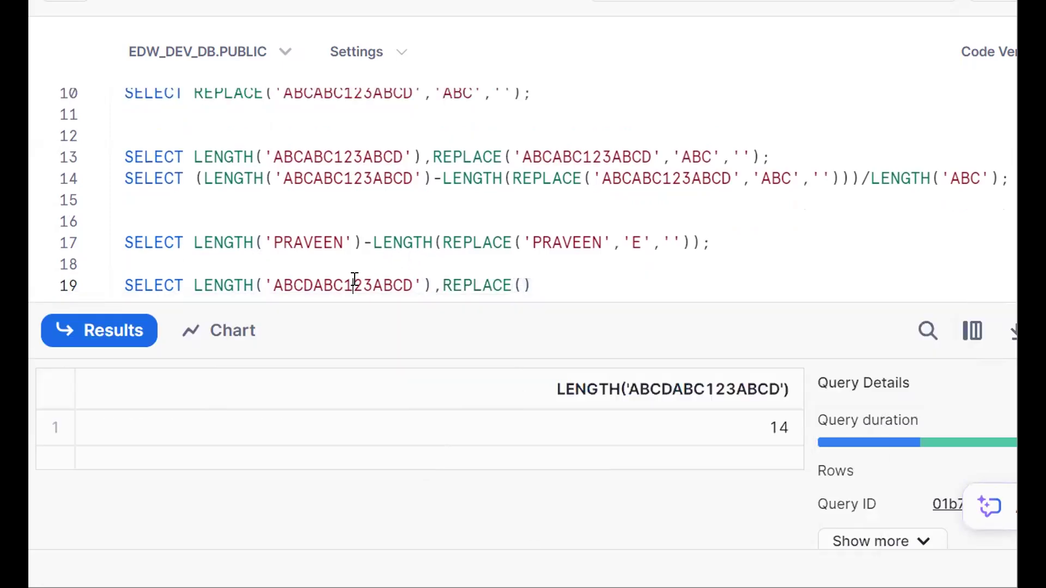
text('')
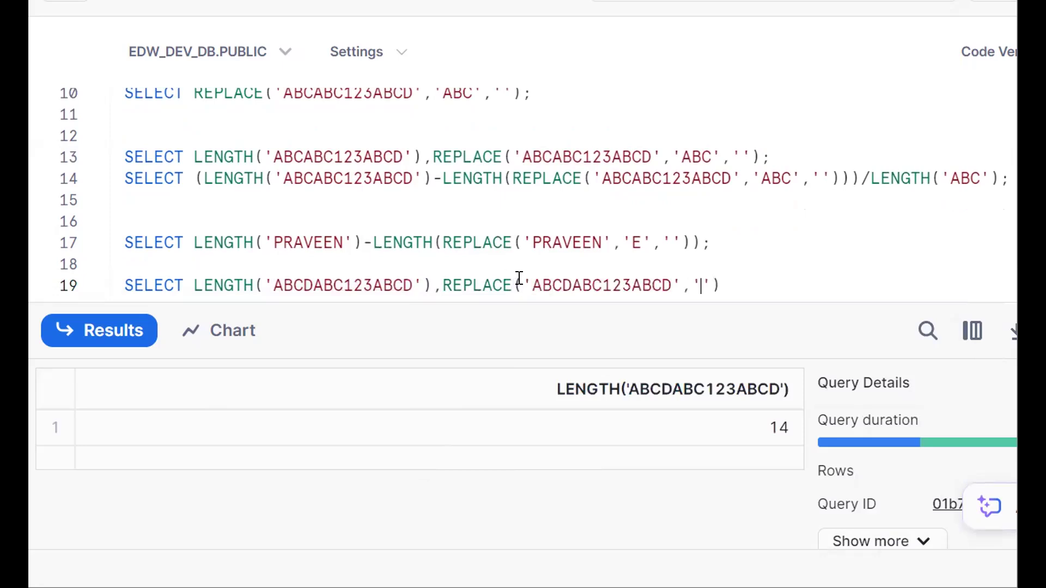
text(ABCD)
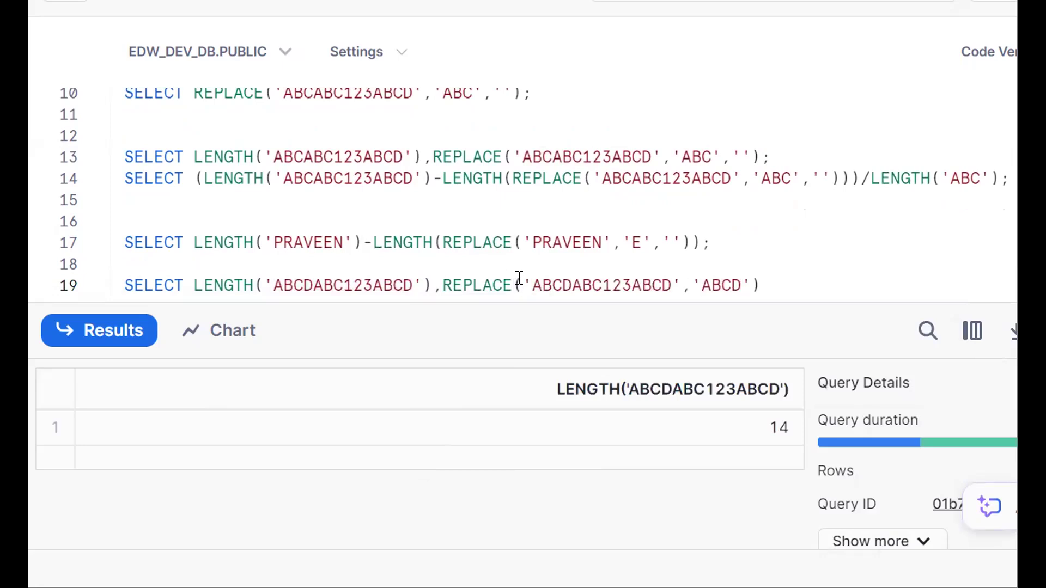
text(,'')
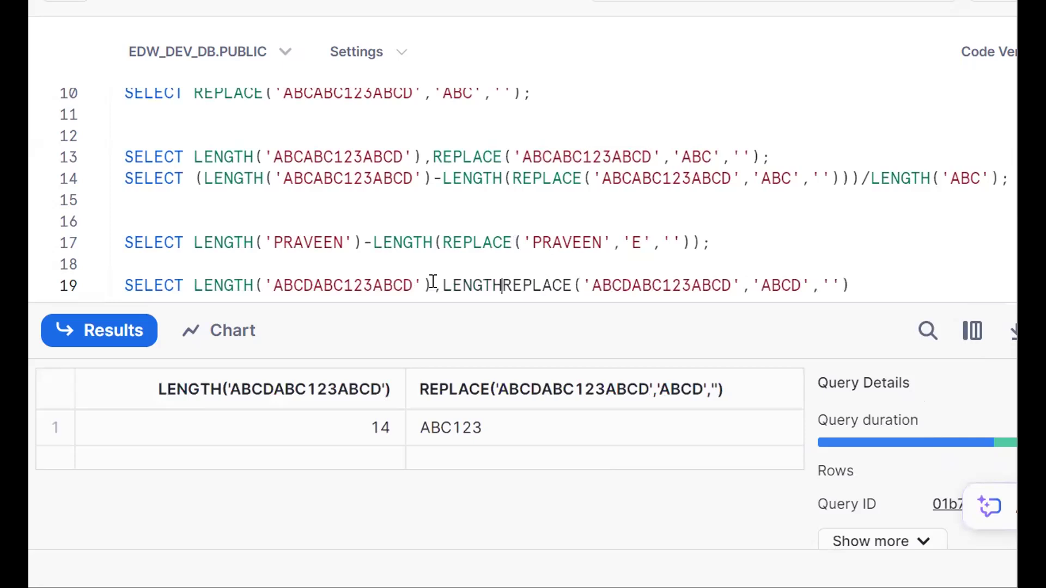
text(()
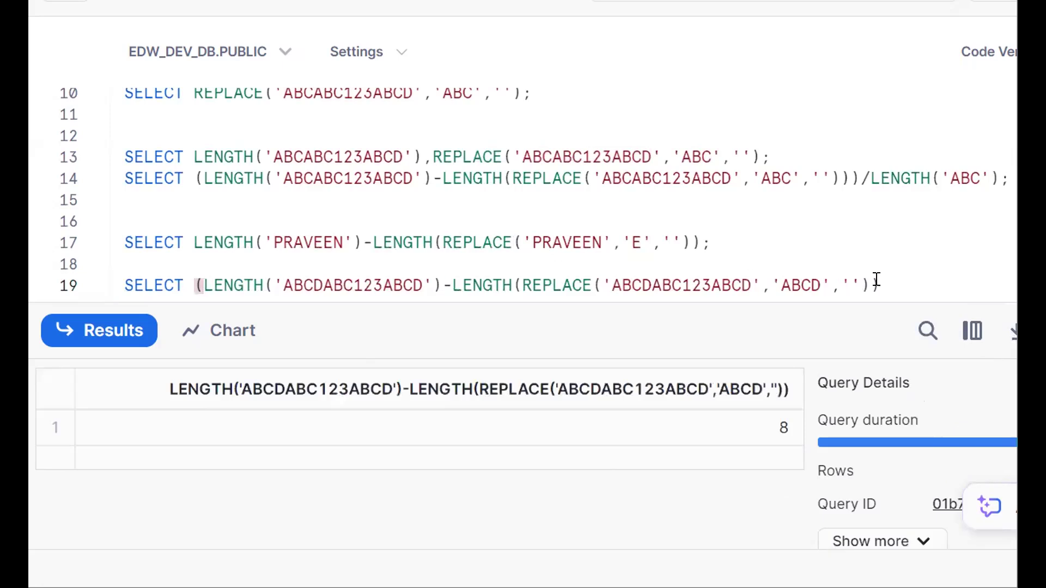
text(/4)
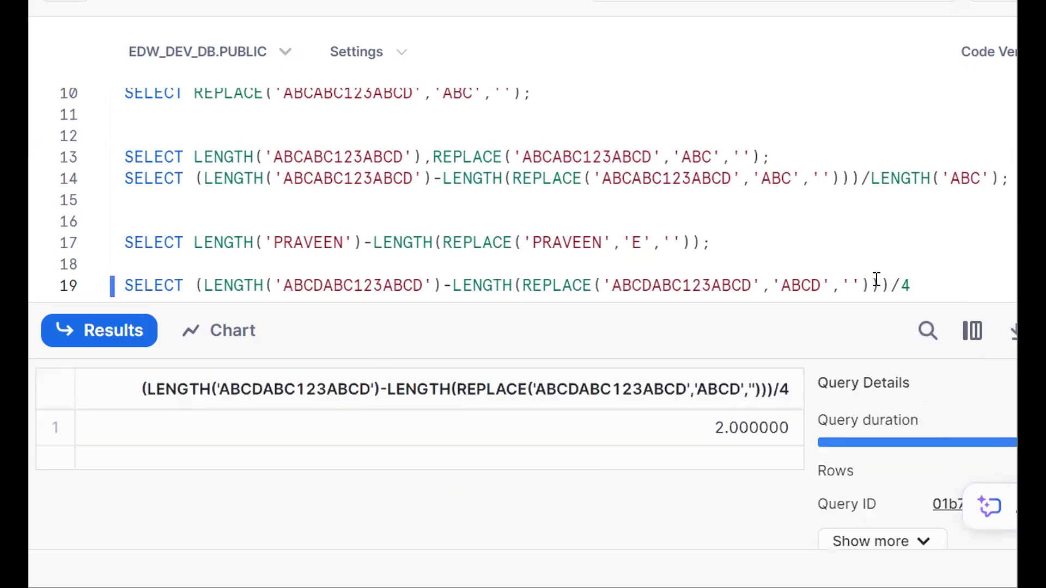
text(LENGHT)
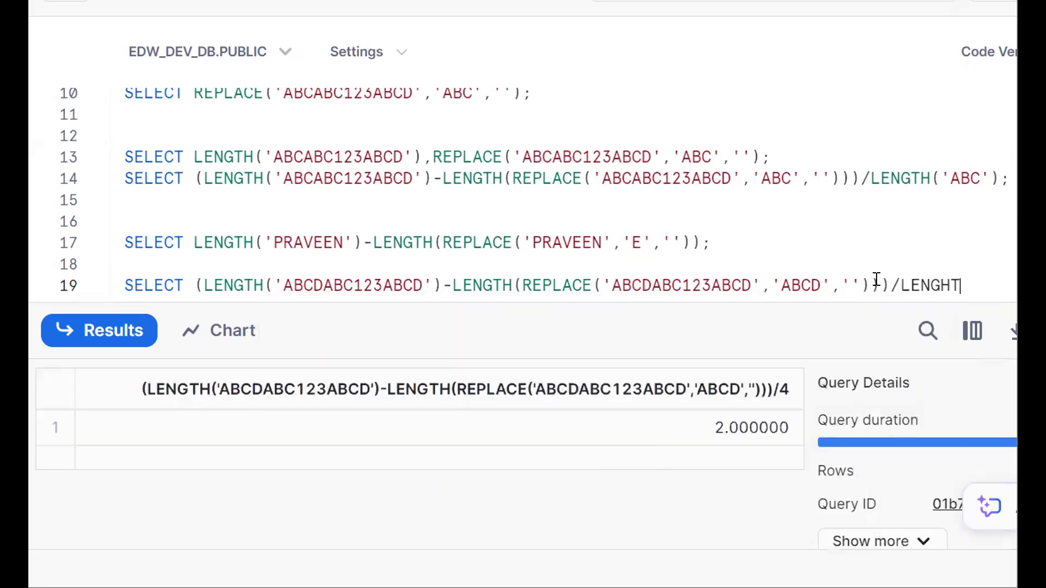
text(H('ABCD)
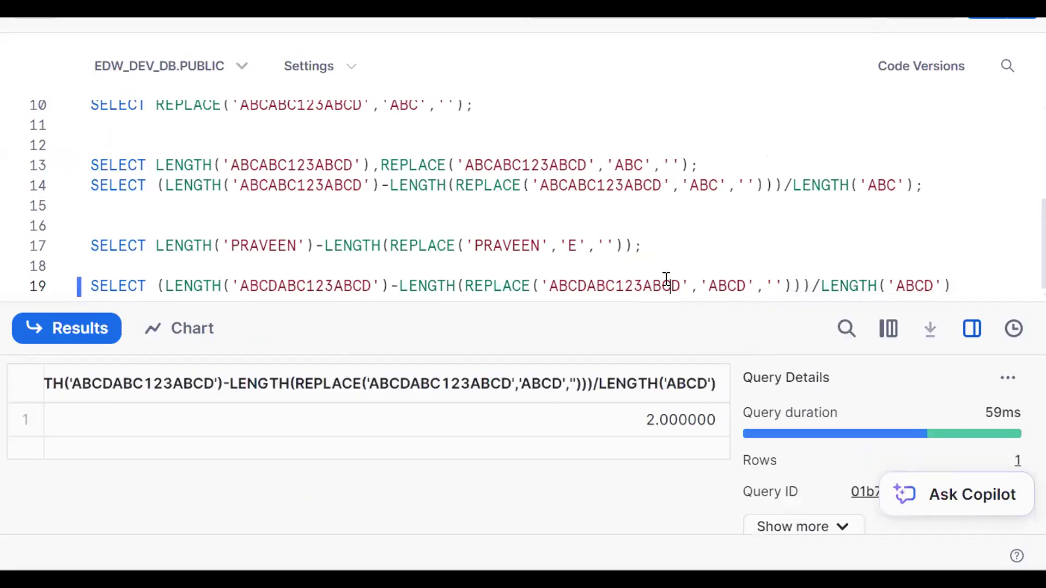
mouse_move(285, 277)
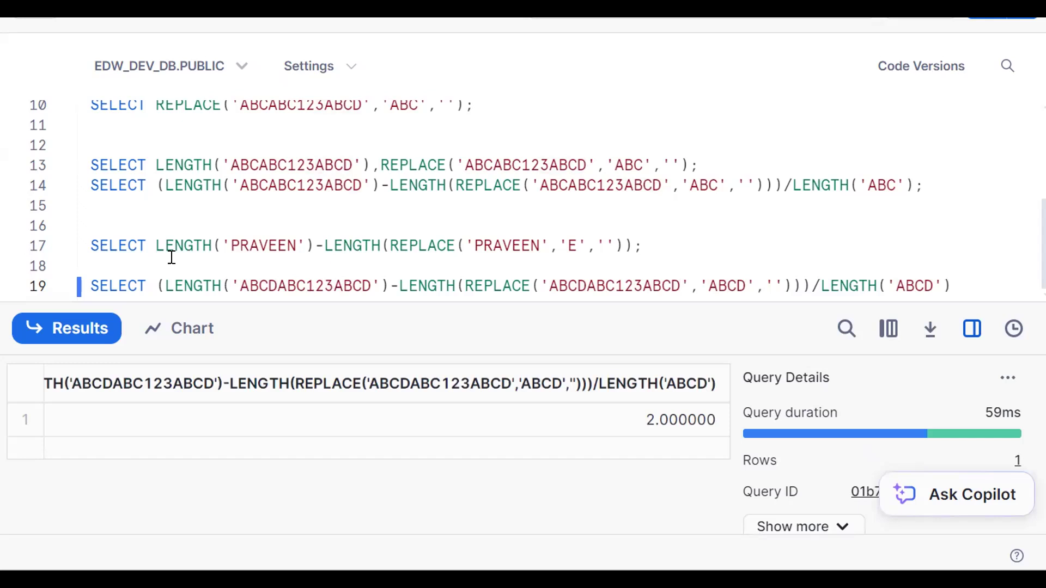
mouse_move(350, 229)
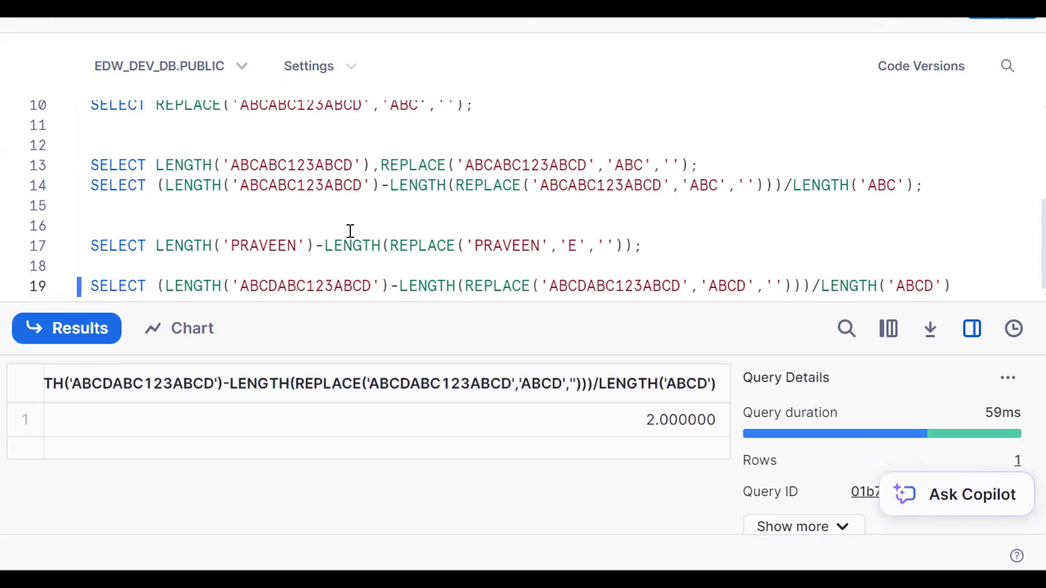